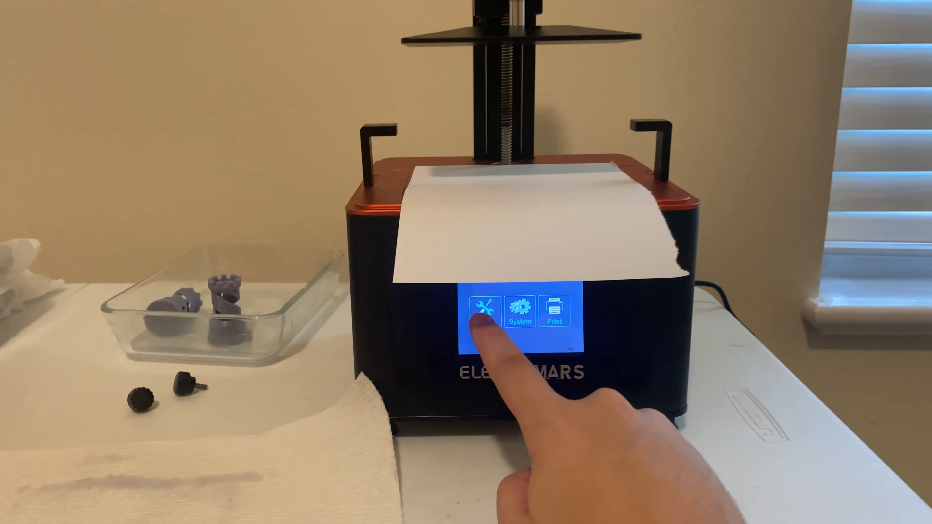
- Reach the manual Z-axis movement controls via Tools > Manual
click(480, 310)
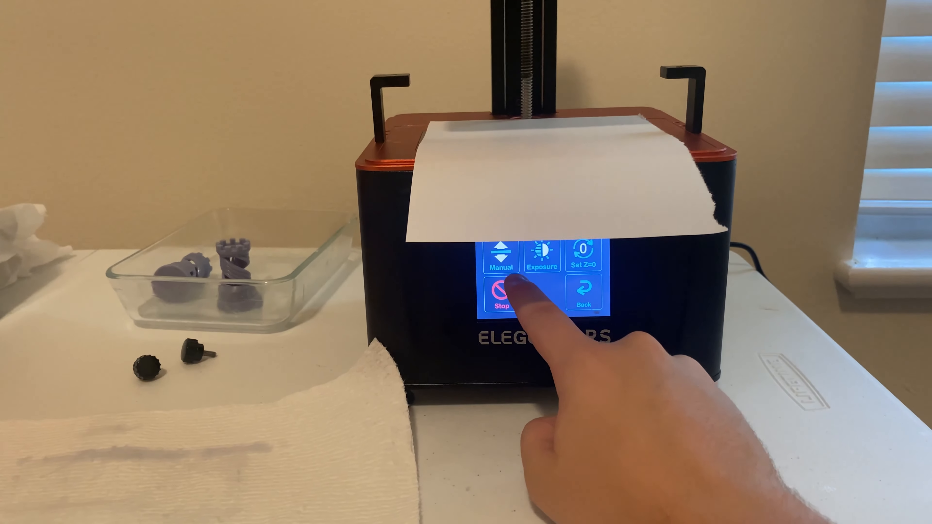
click(500, 262)
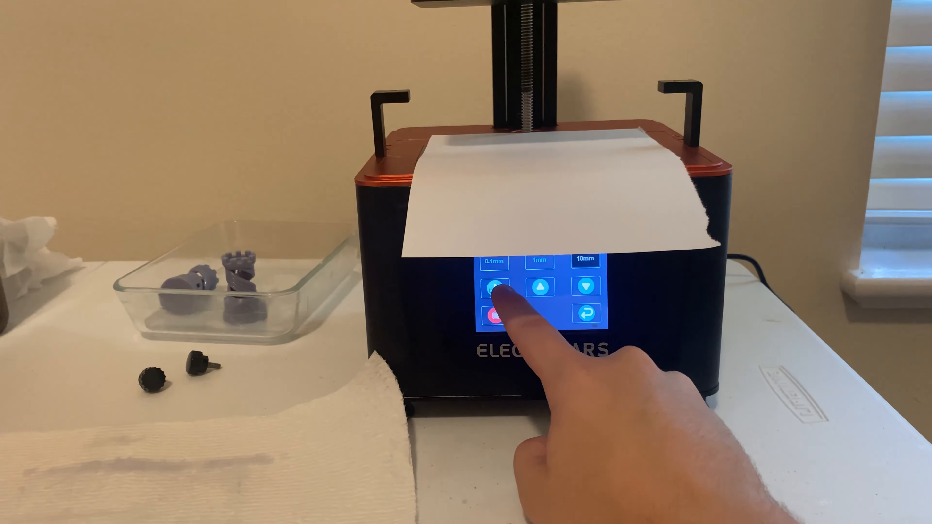